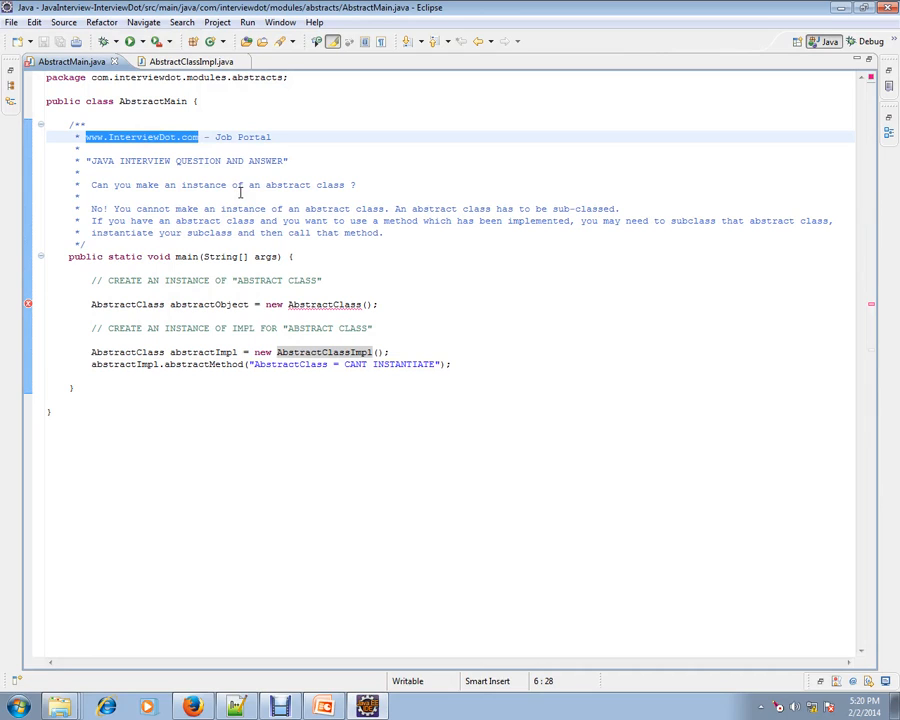
mouse_move(340, 250)
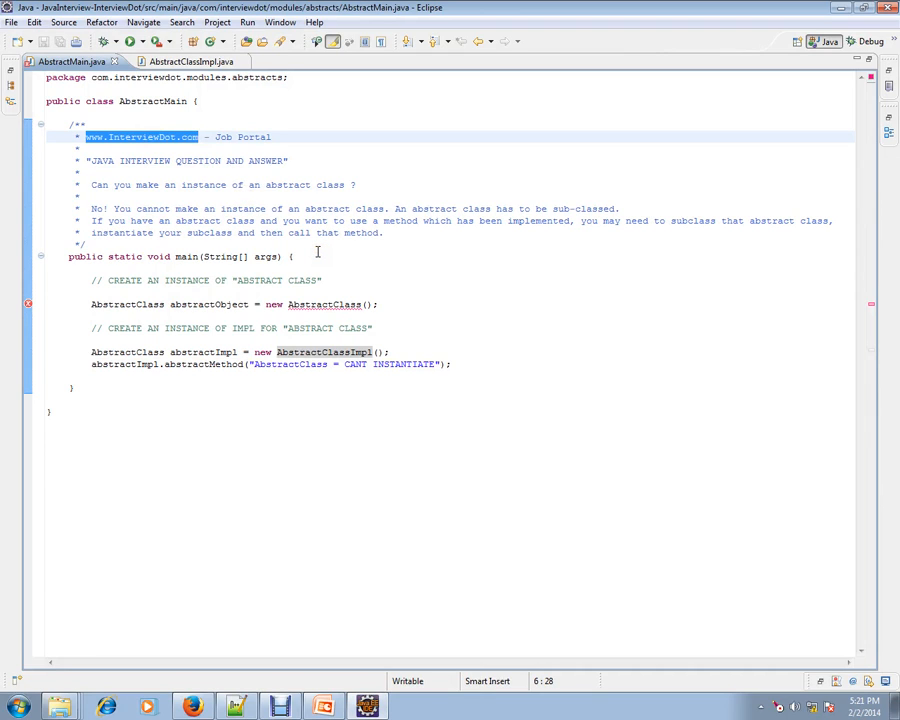
mouse_move(332, 248)
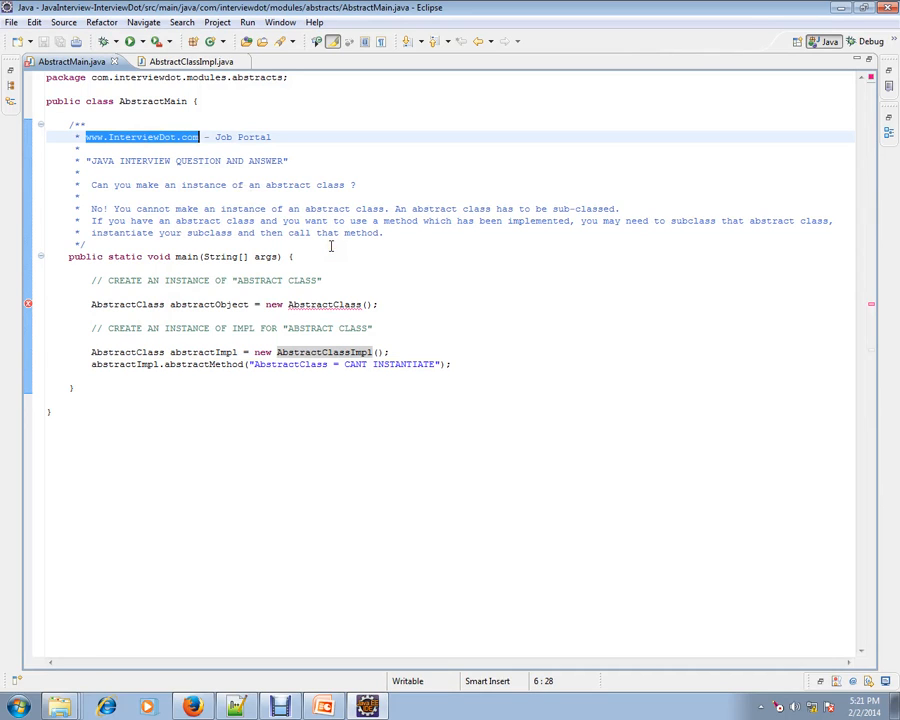
mouse_move(180, 192)
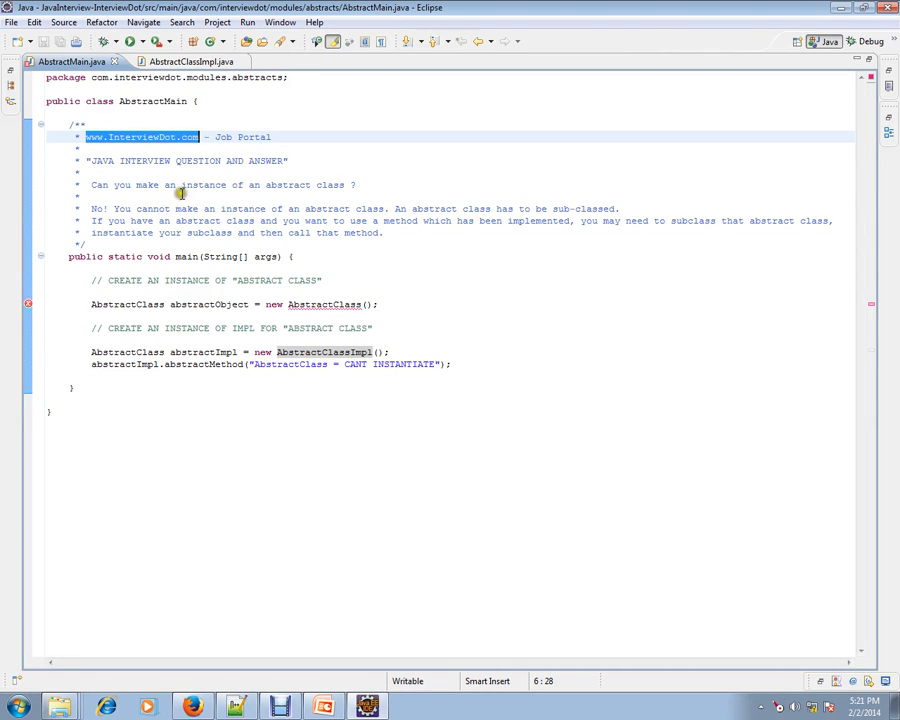
Step: Highlight the comment stating that abstract classes cannot be instantiated
drag(180, 184, 350, 184)
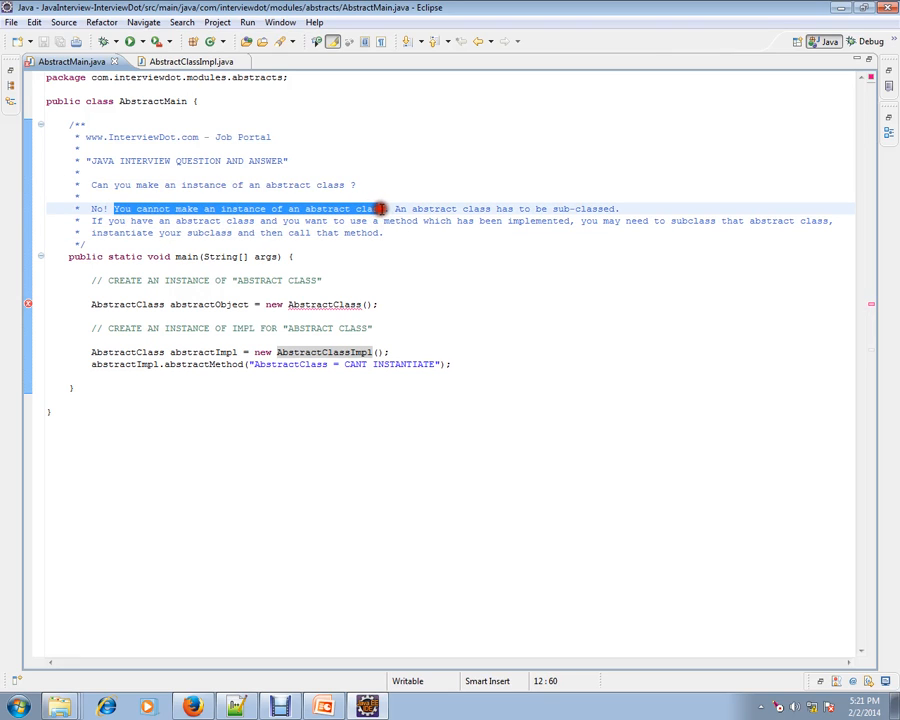
mouse_move(556, 212)
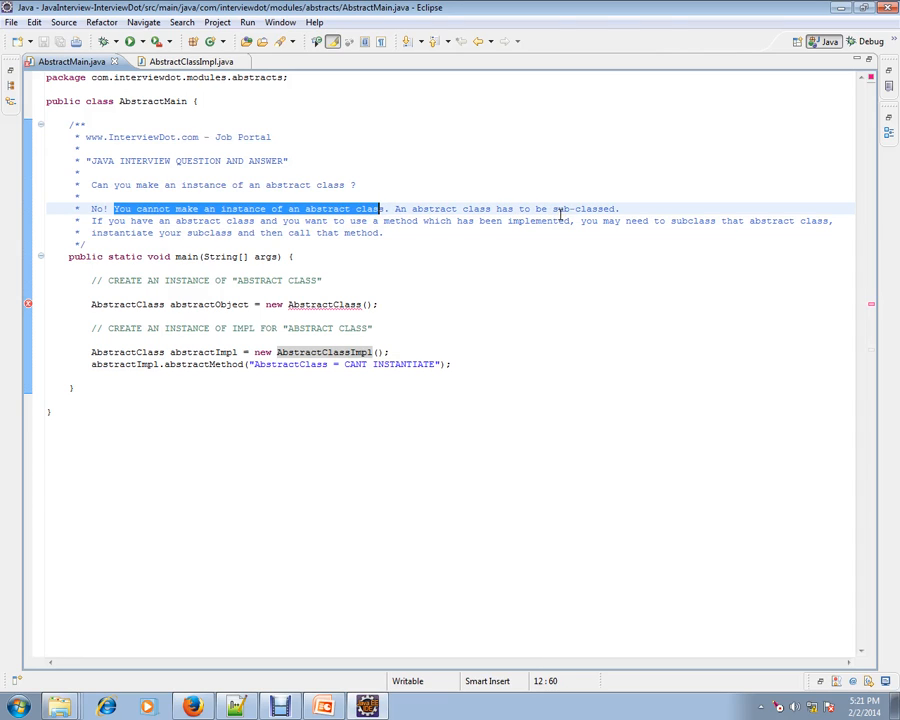
mouse_move(430, 262)
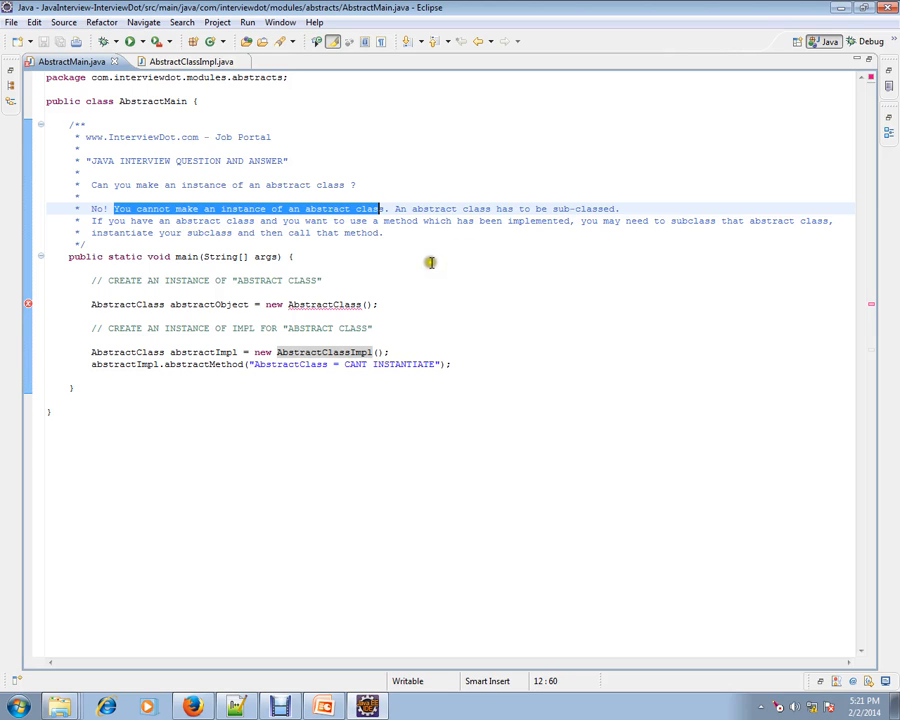
mouse_move(100, 228)
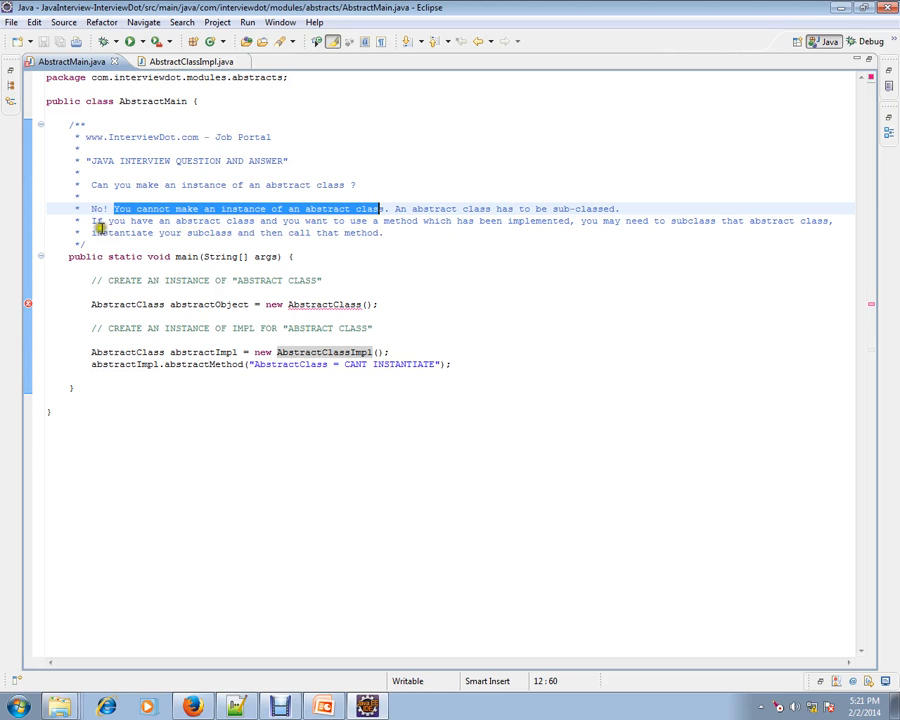
mouse_move(362, 230)
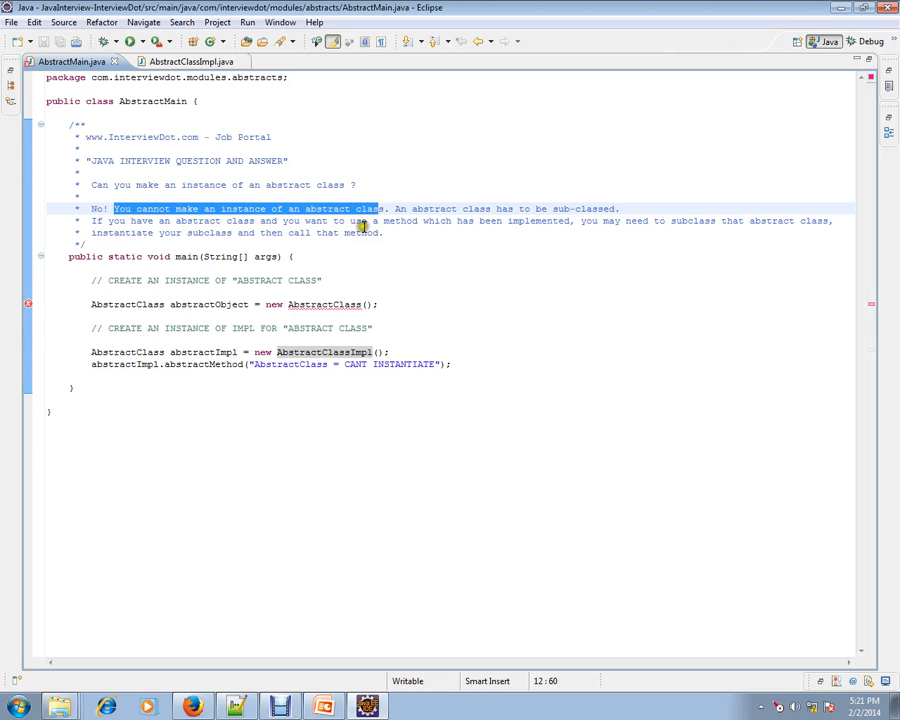
mouse_move(536, 226)
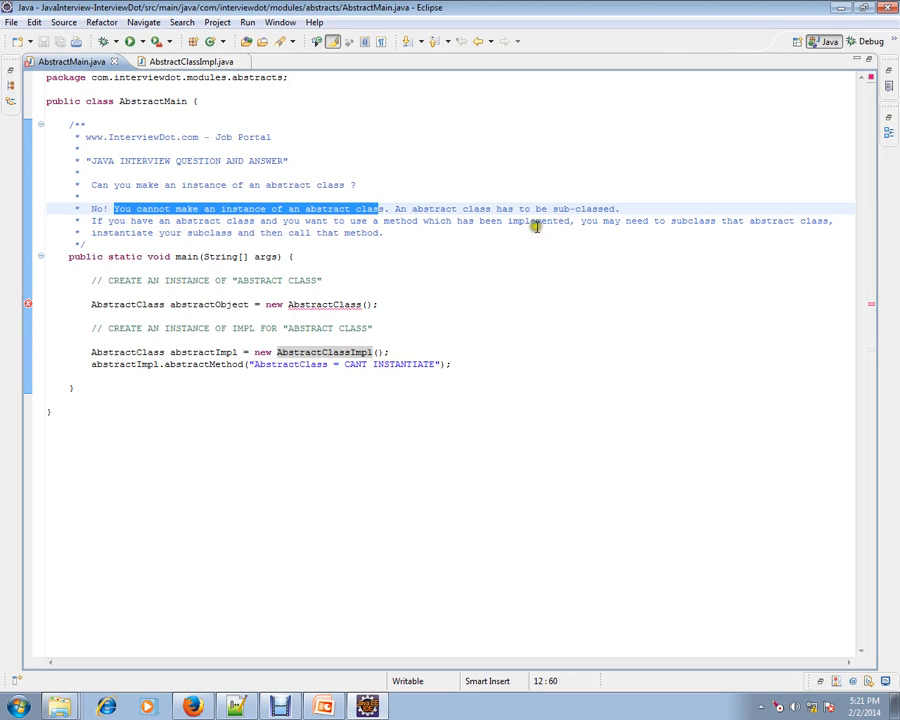
mouse_move(560, 240)
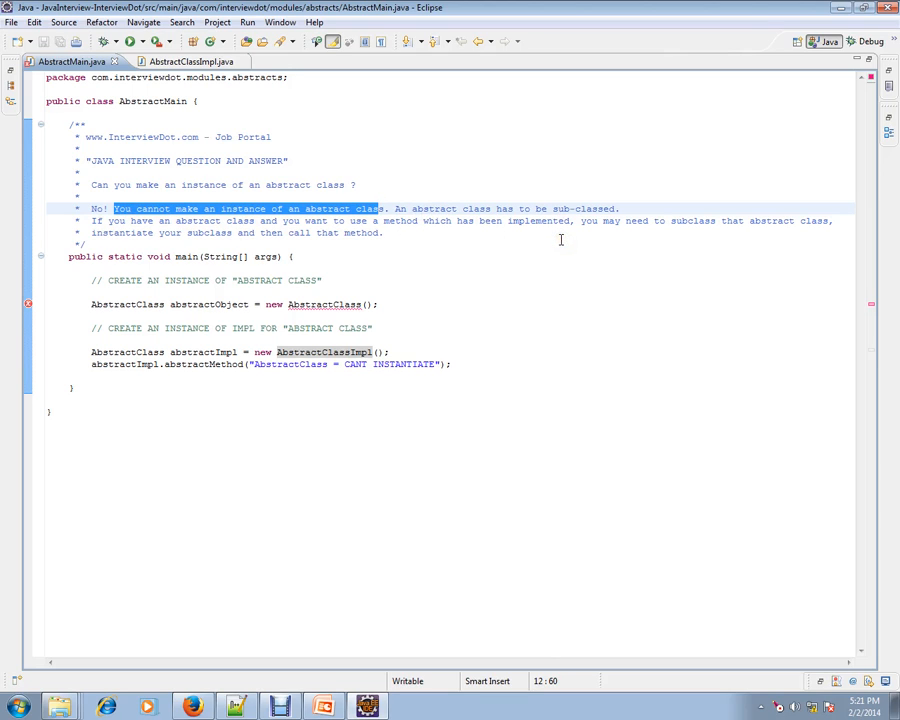
mouse_move(568, 236)
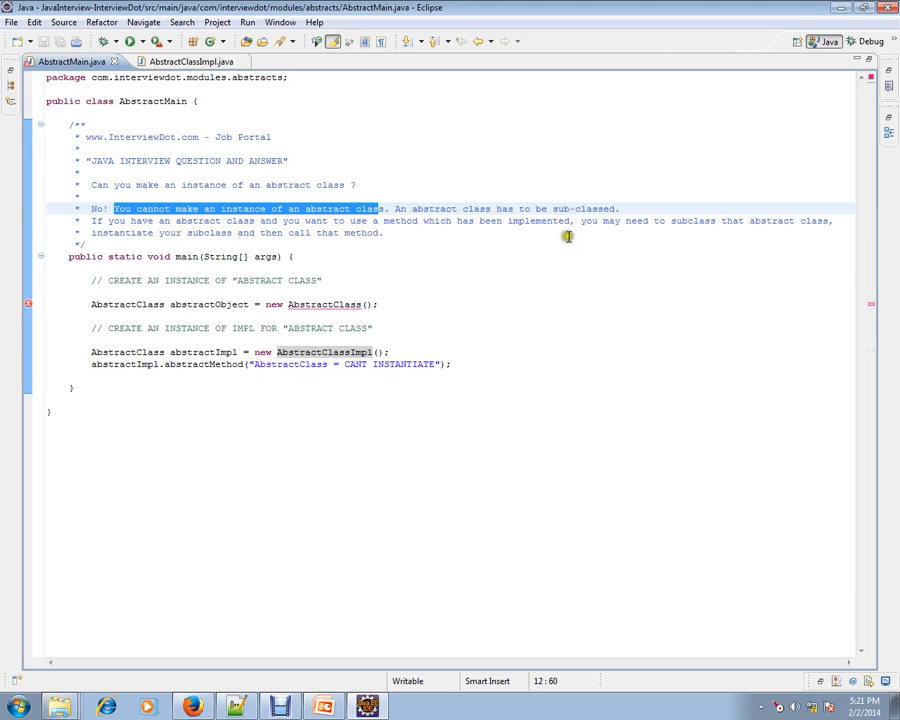
mouse_move(190, 232)
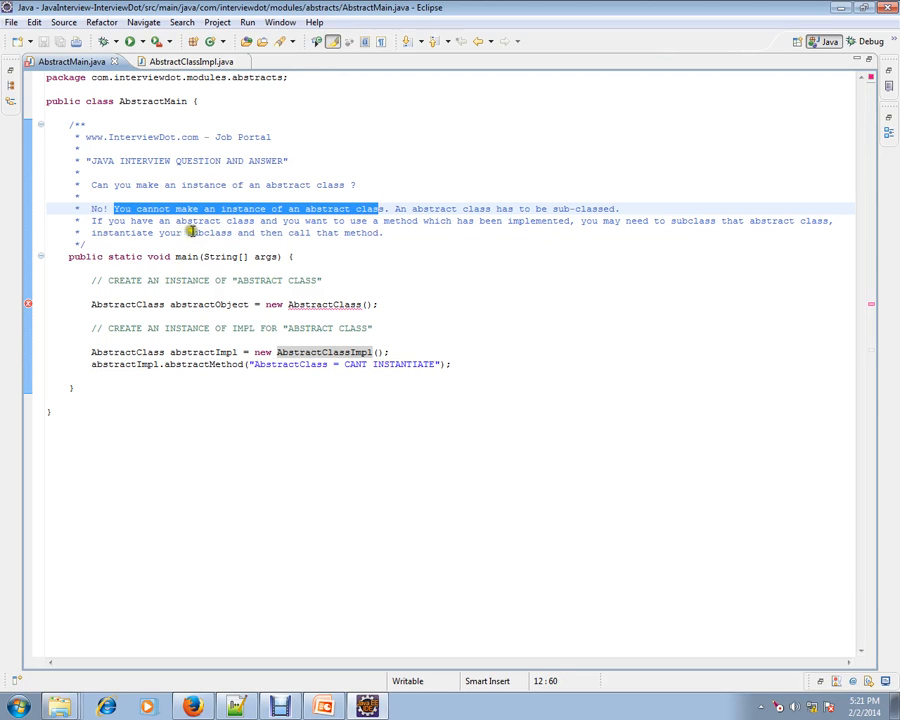
mouse_move(332, 246)
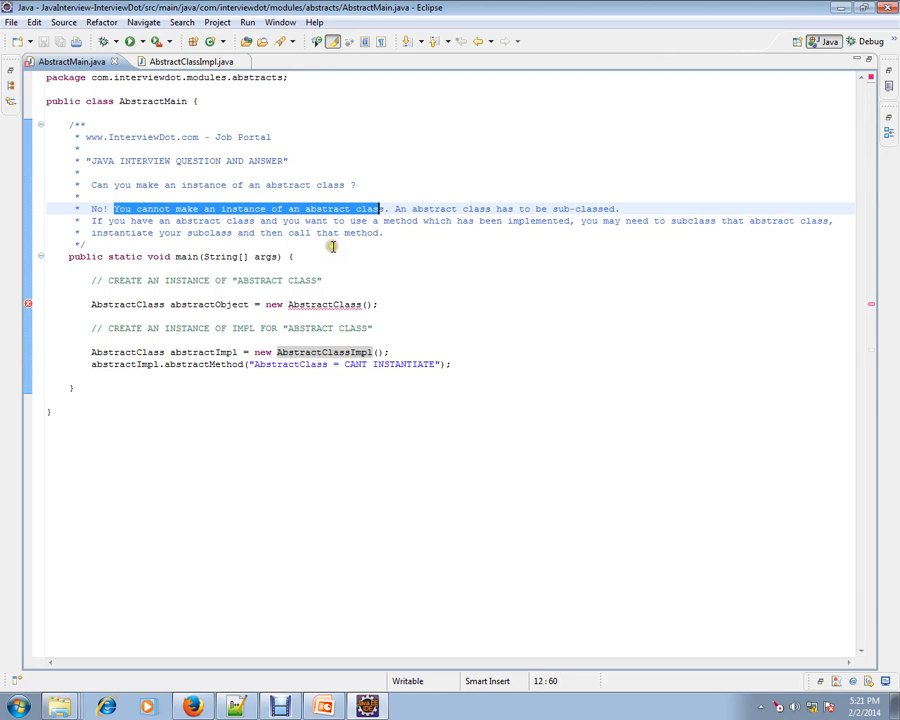
mouse_move(300, 266)
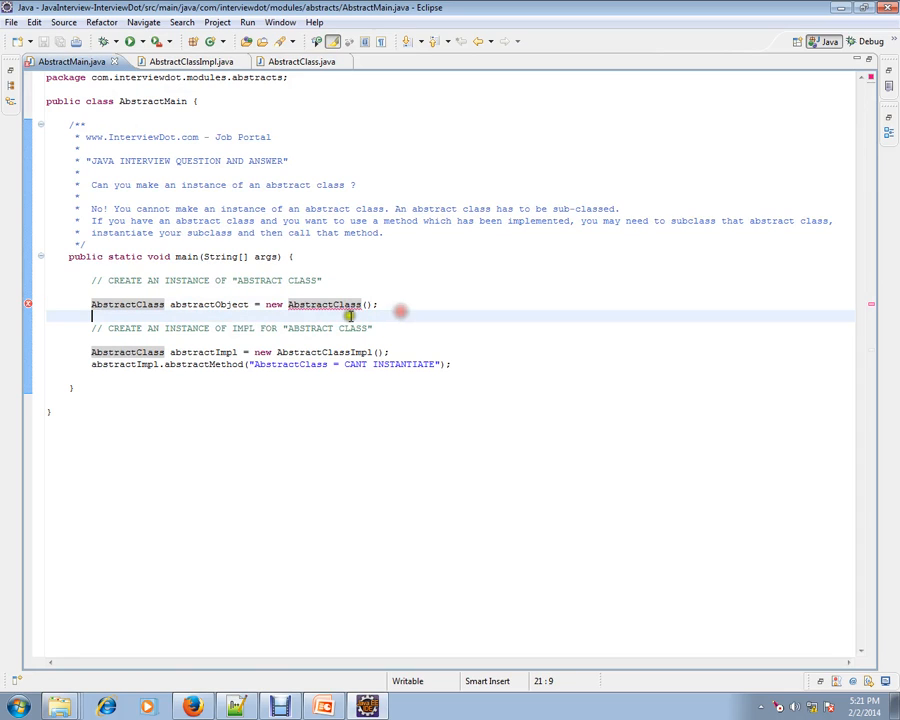
mouse_move(324, 304)
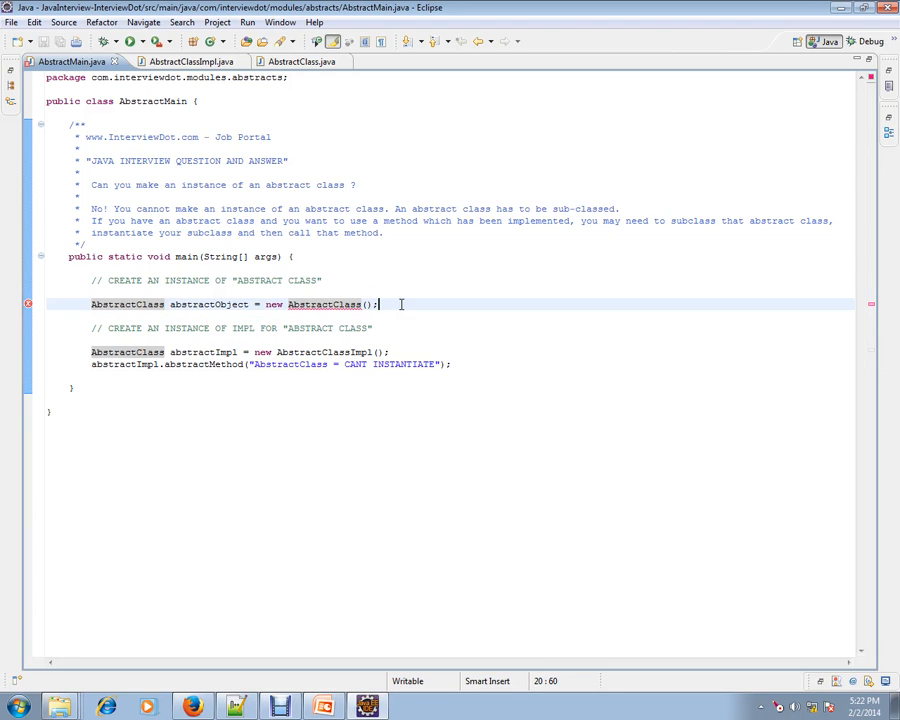
Step: In AbstractClass, give abstractMethod a '{' body to show the error, then restore the ';'
click(290, 60)
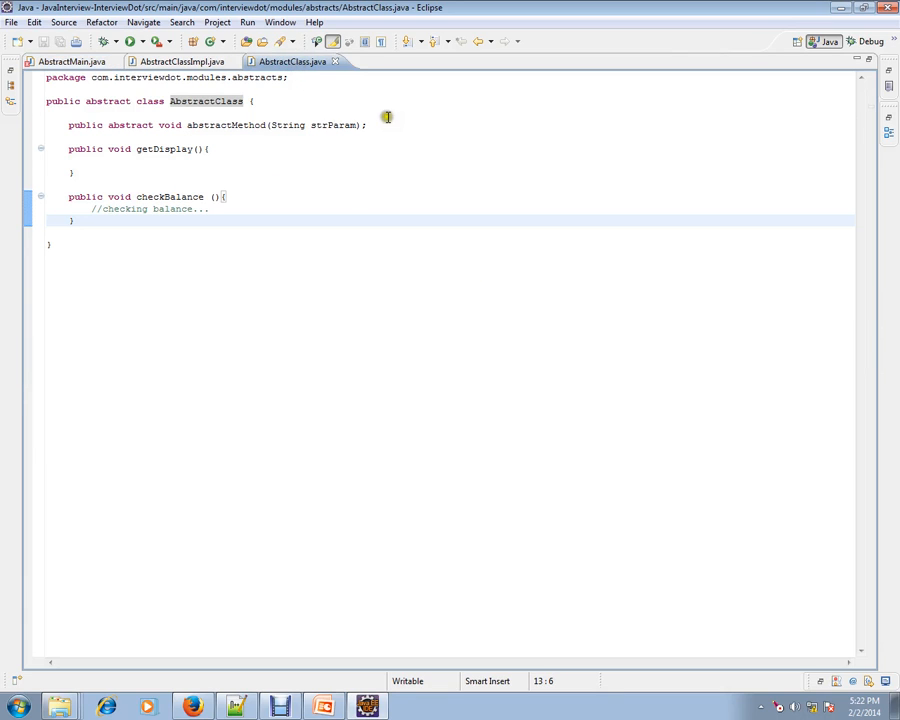
double_click(128, 124)
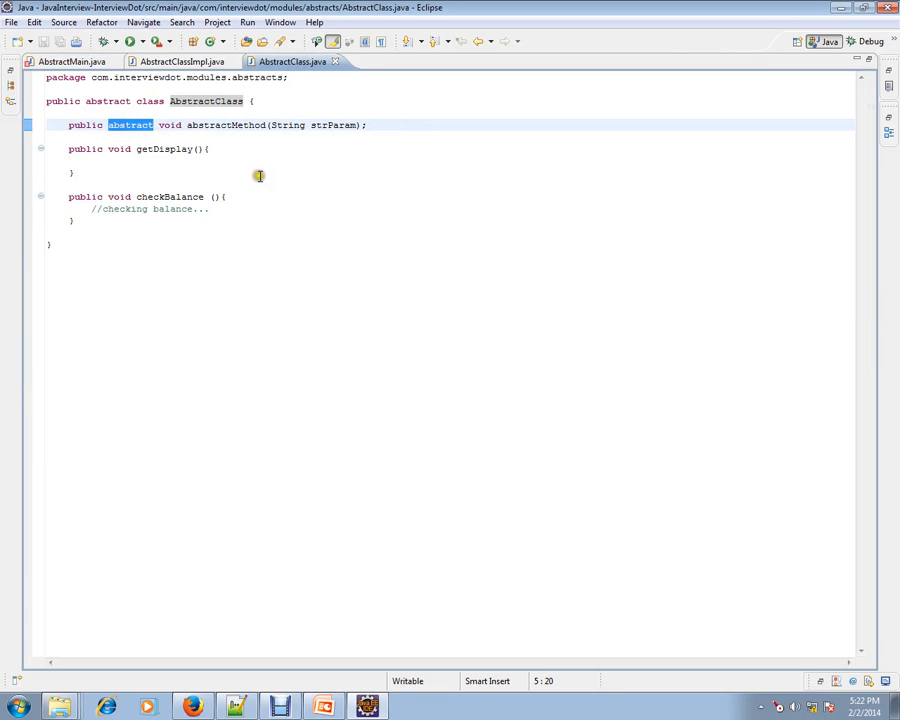
mouse_move(216, 124)
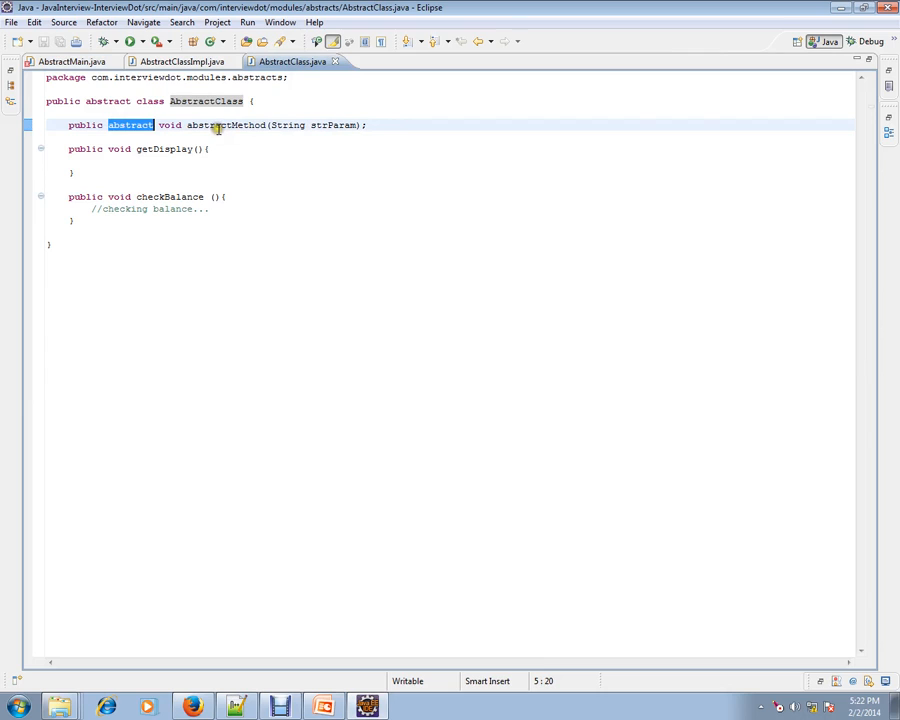
double_click(224, 124)
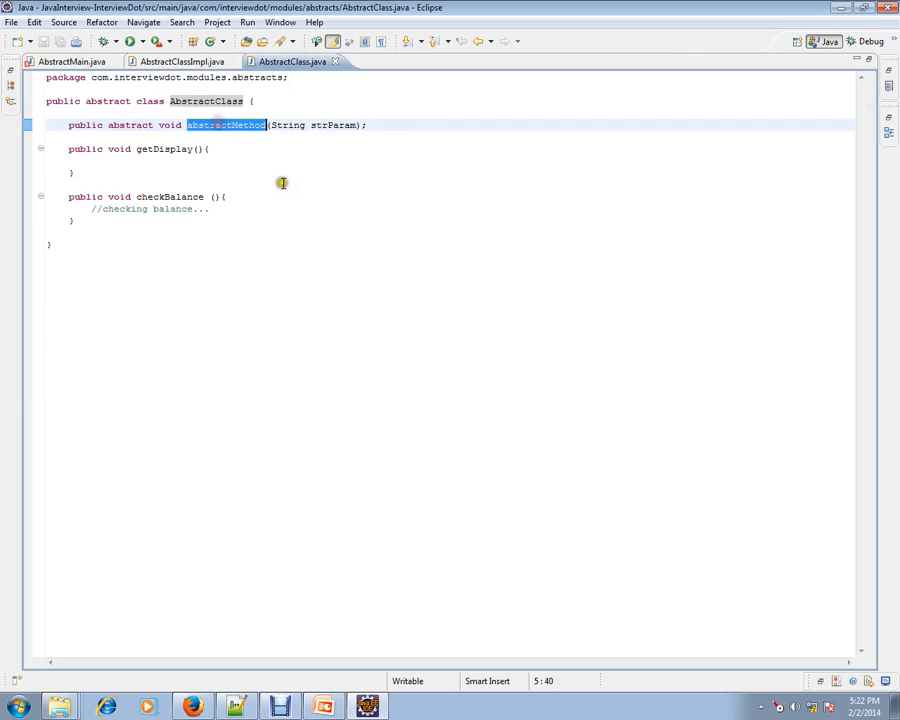
click(368, 124)
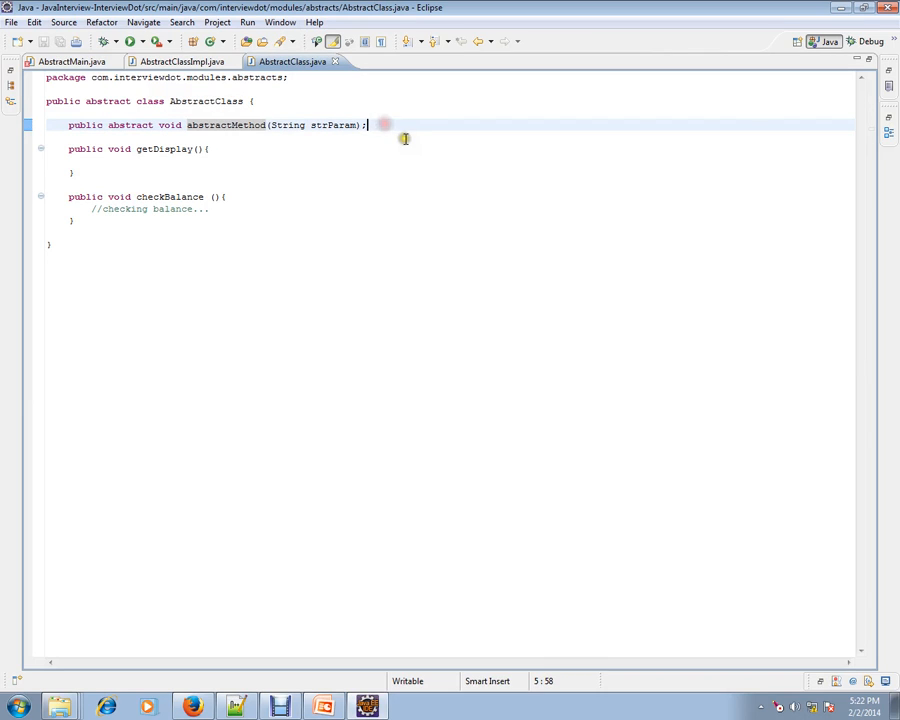
text({)
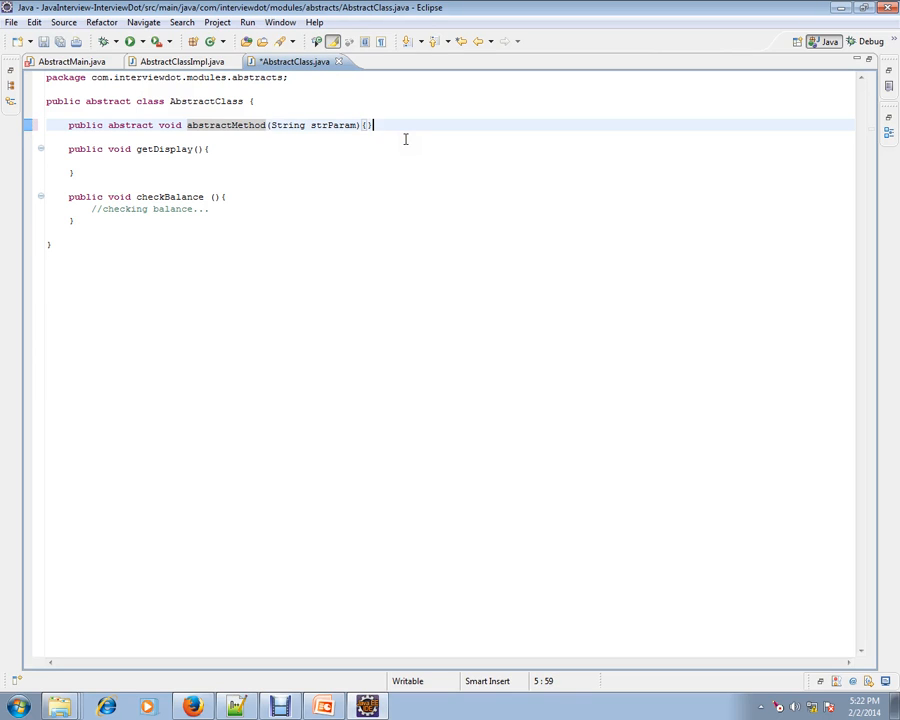
key(BackSpace)
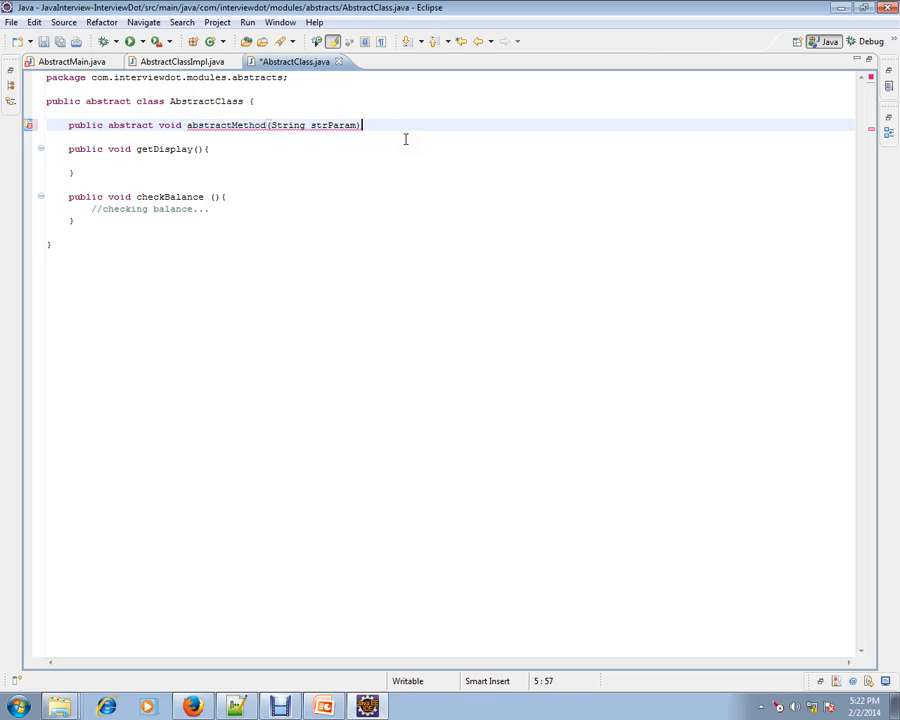
text(;)
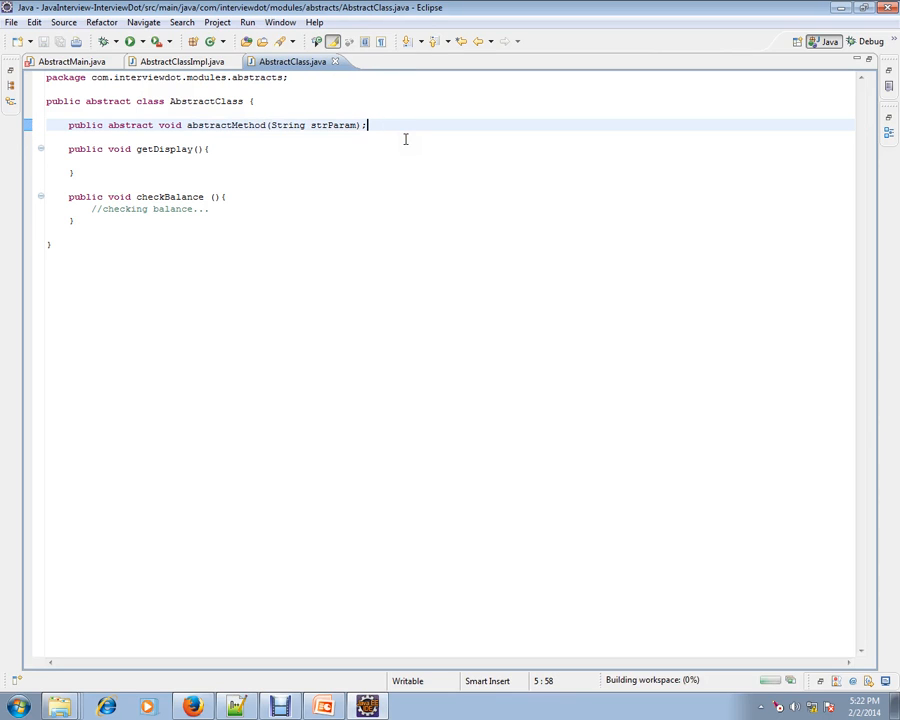
Step: In AbstractMain, view the flagged new AbstractClass() lines and jump to AbstractClassImpl
click(180, 60)
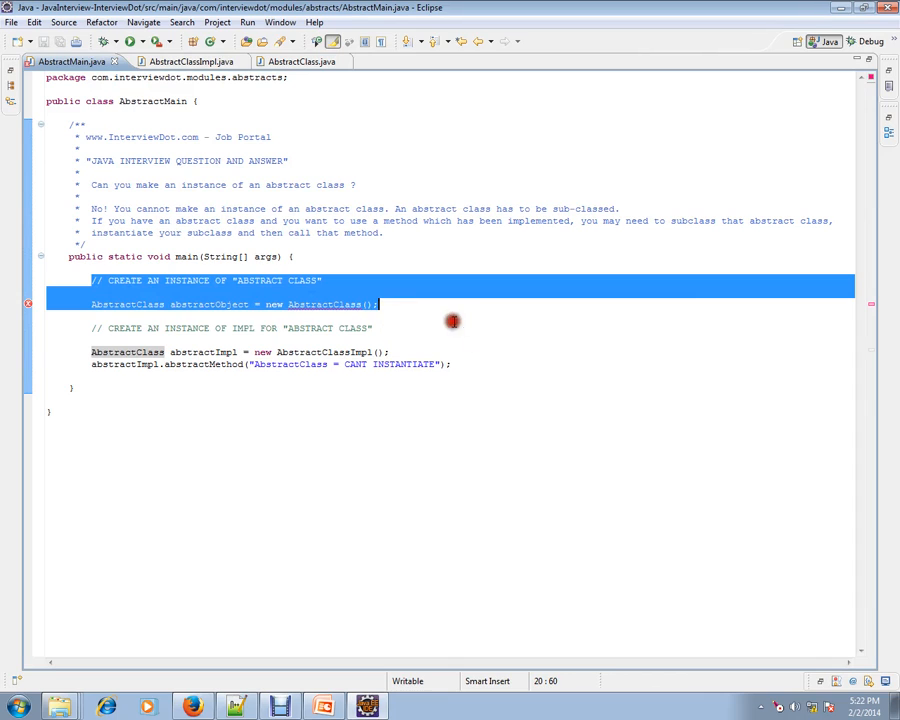
click(376, 328)
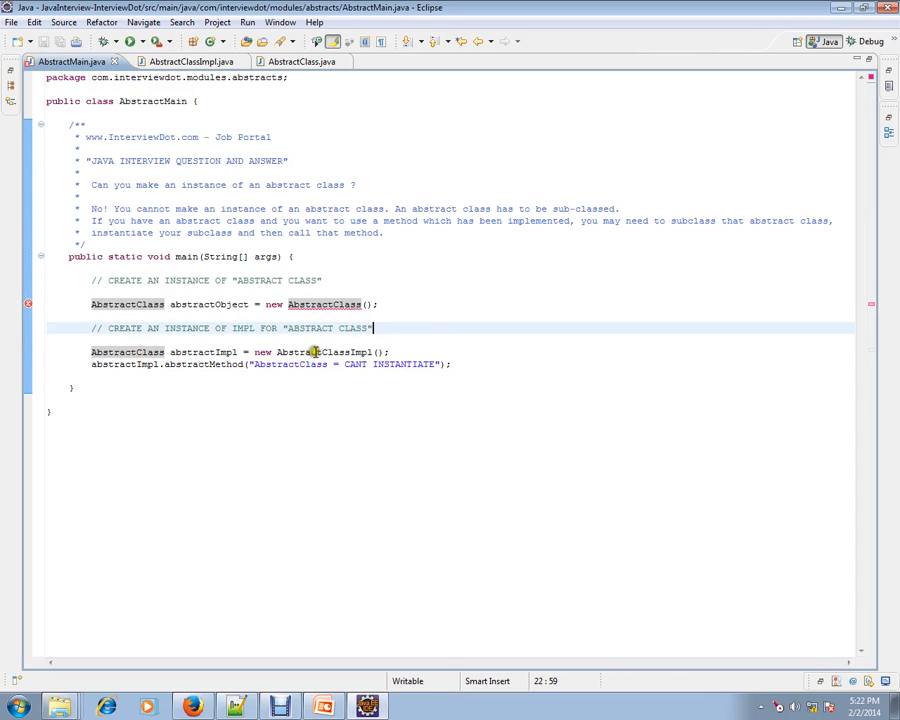
double_click(322, 352)
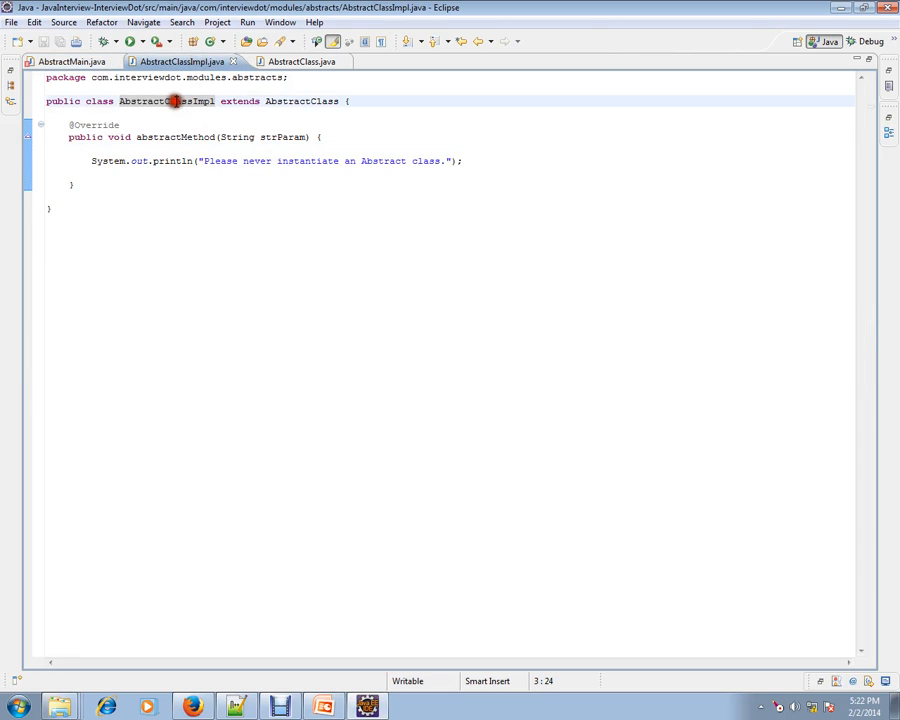
double_click(166, 100)
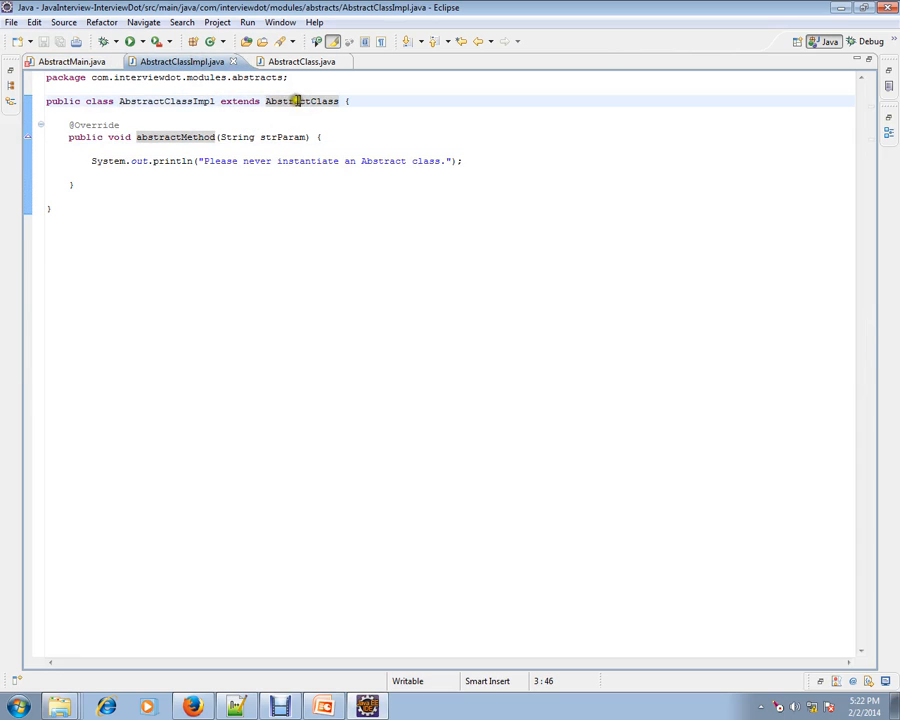
double_click(300, 100)
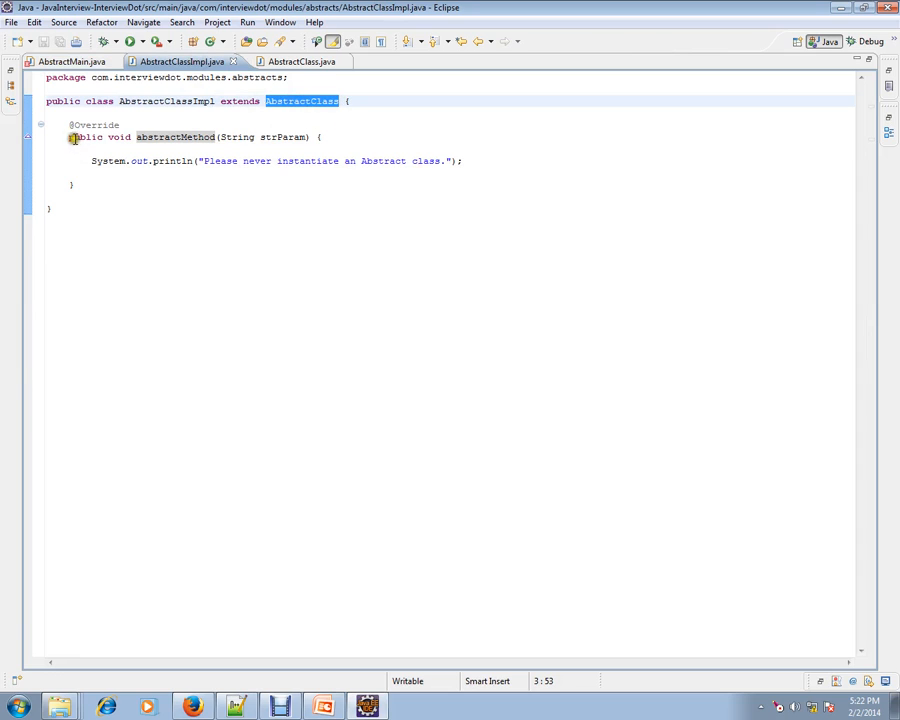
drag(72, 136, 170, 184)
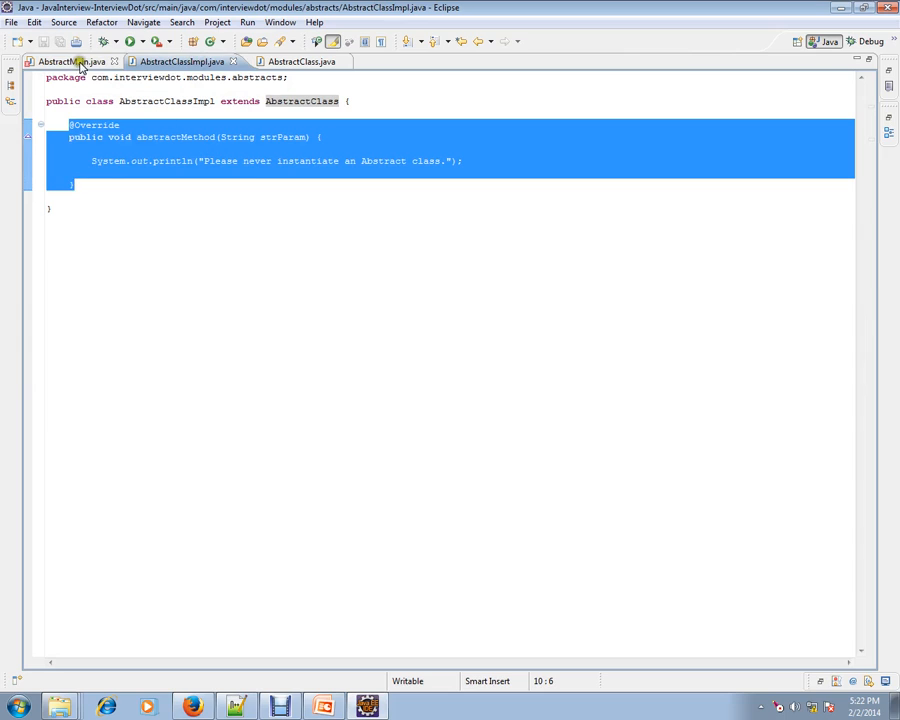
key(Delete)
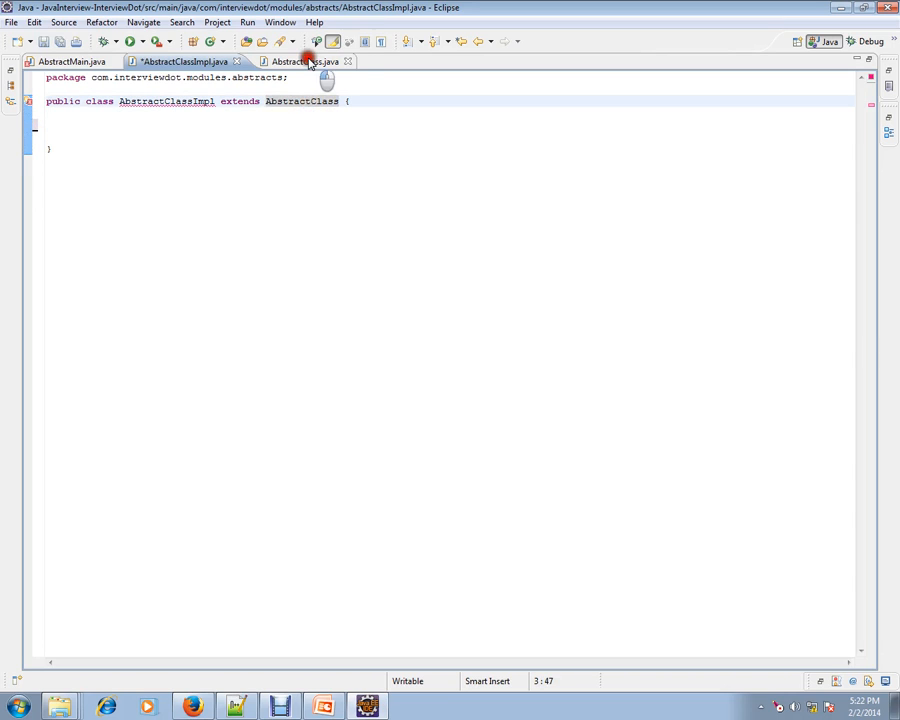
click(296, 60)
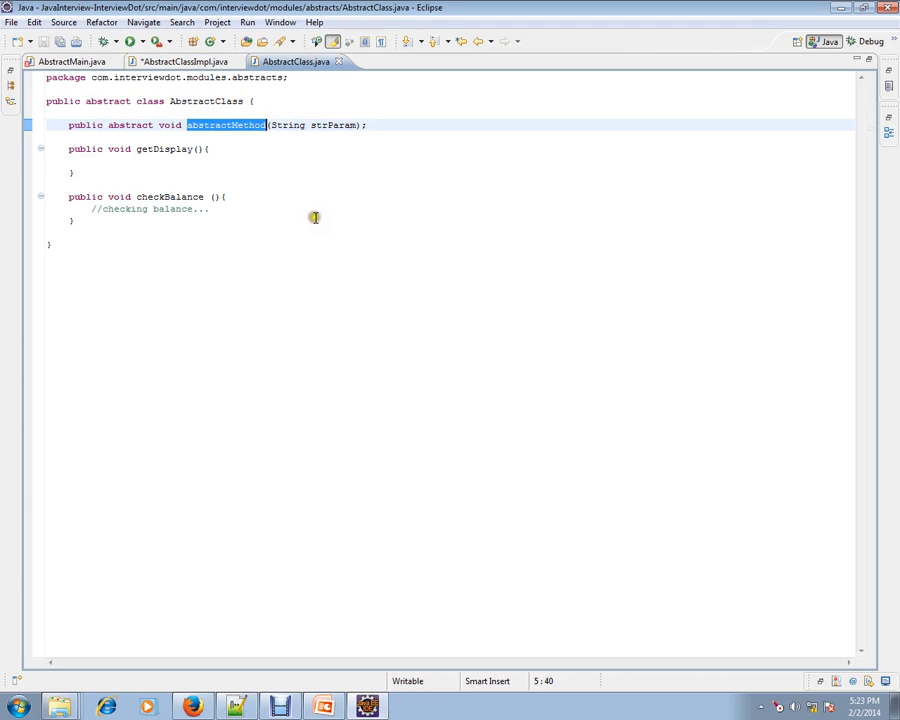
mouse_move(216, 112)
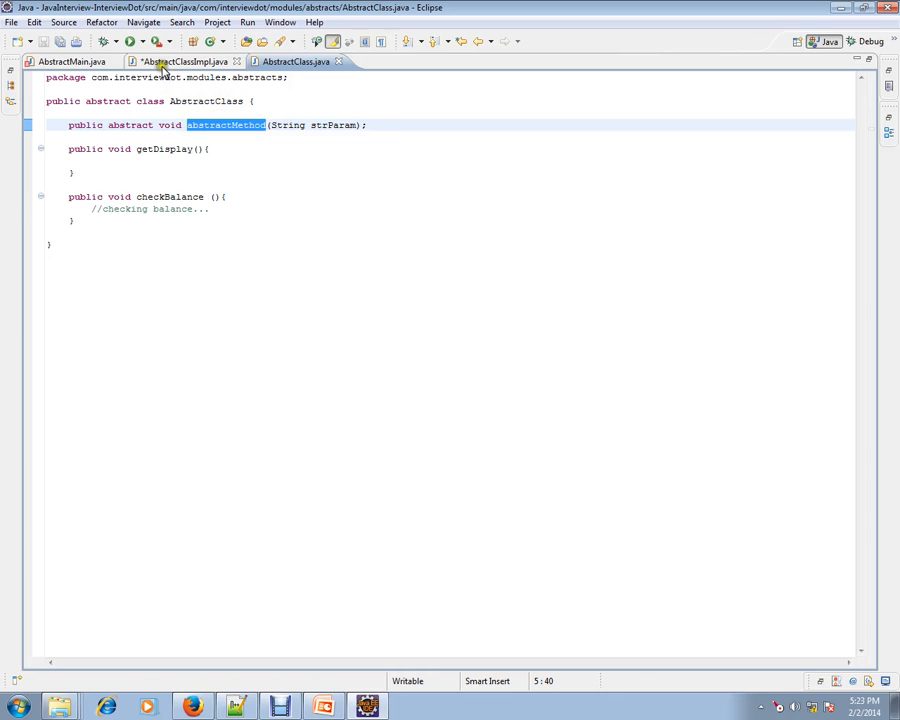
Step: In AbstractMain, highlight the new AbstractClassImpl() instantiation, which compiles without error
click(178, 60)
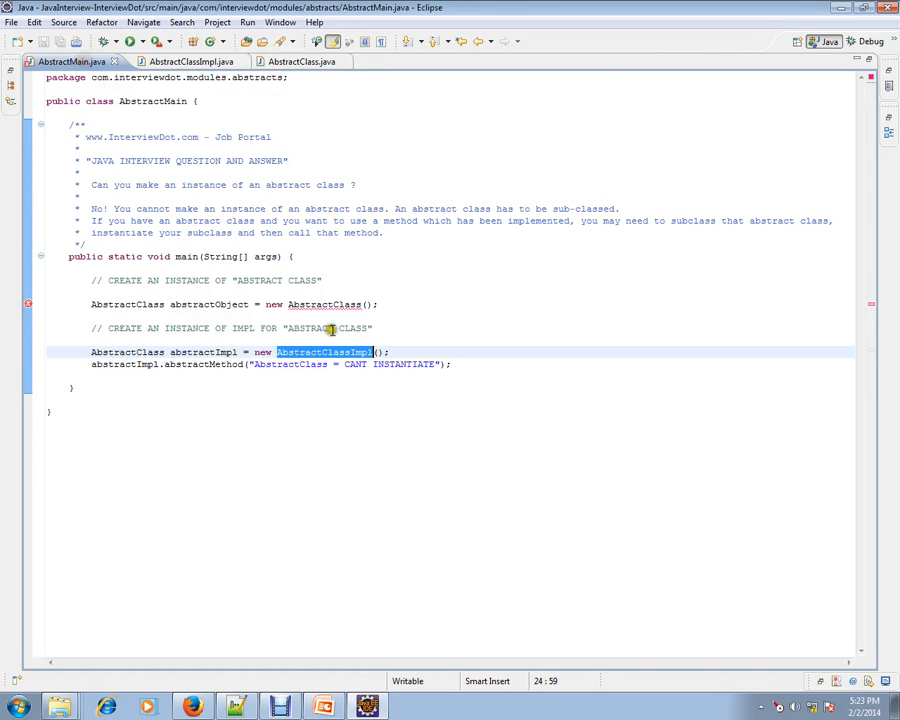
click(316, 352)
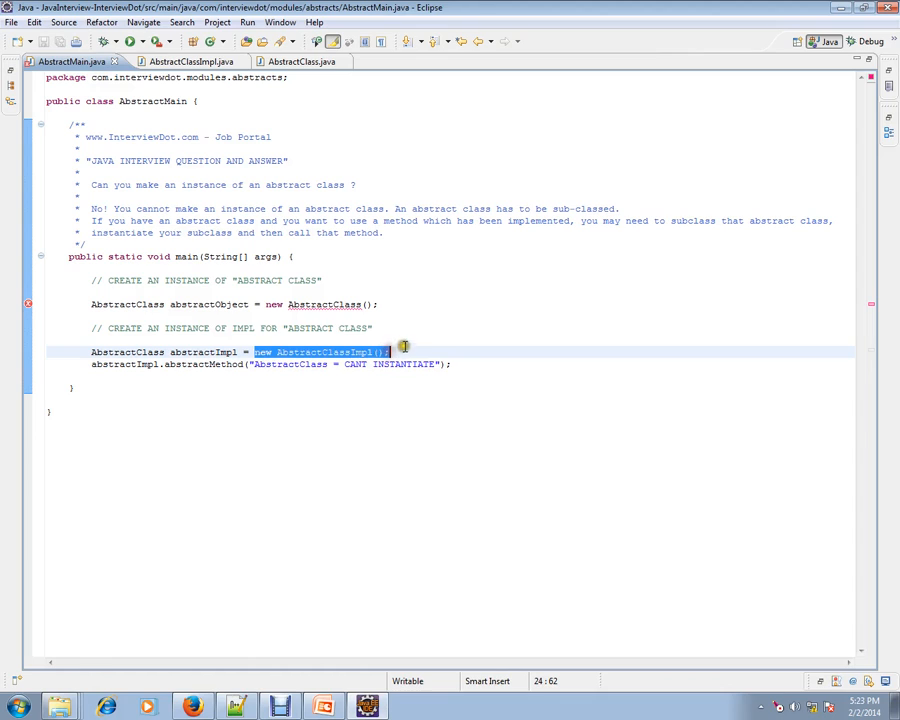
mouse_move(304, 364)
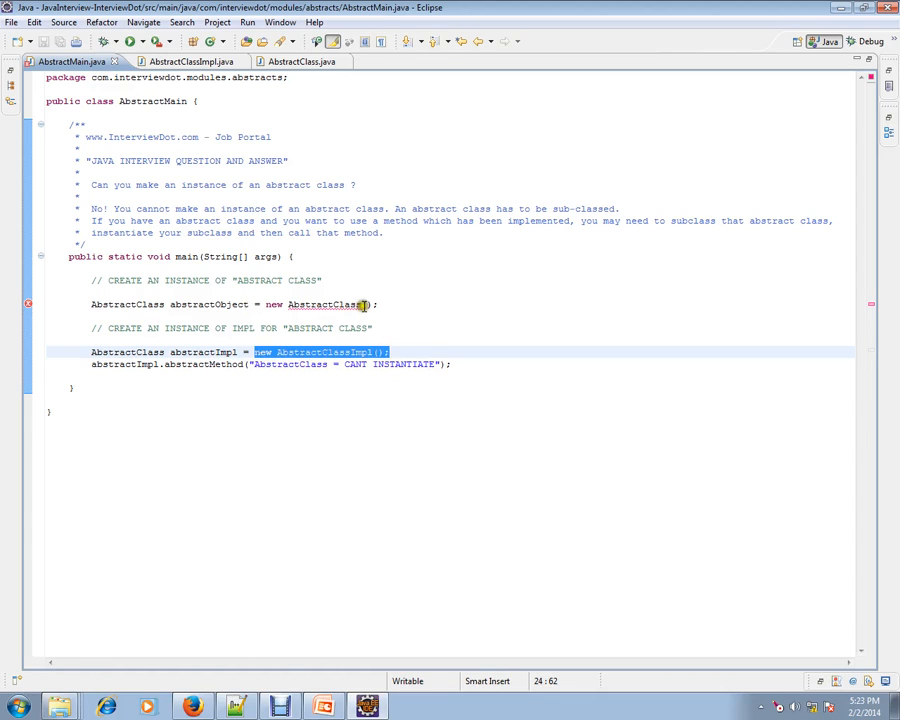
mouse_move(184, 388)
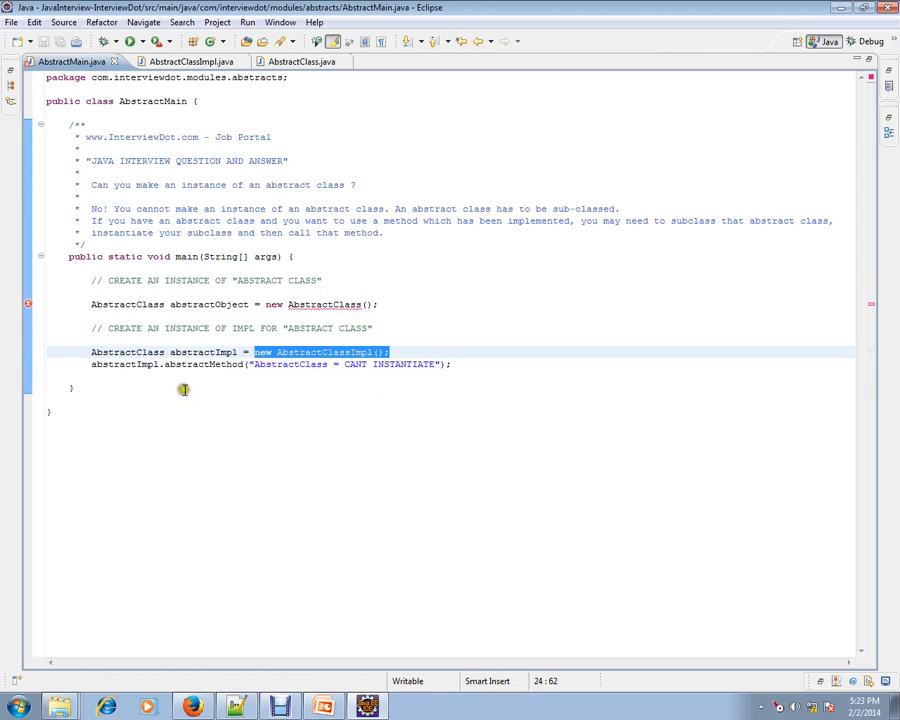
mouse_move(284, 328)
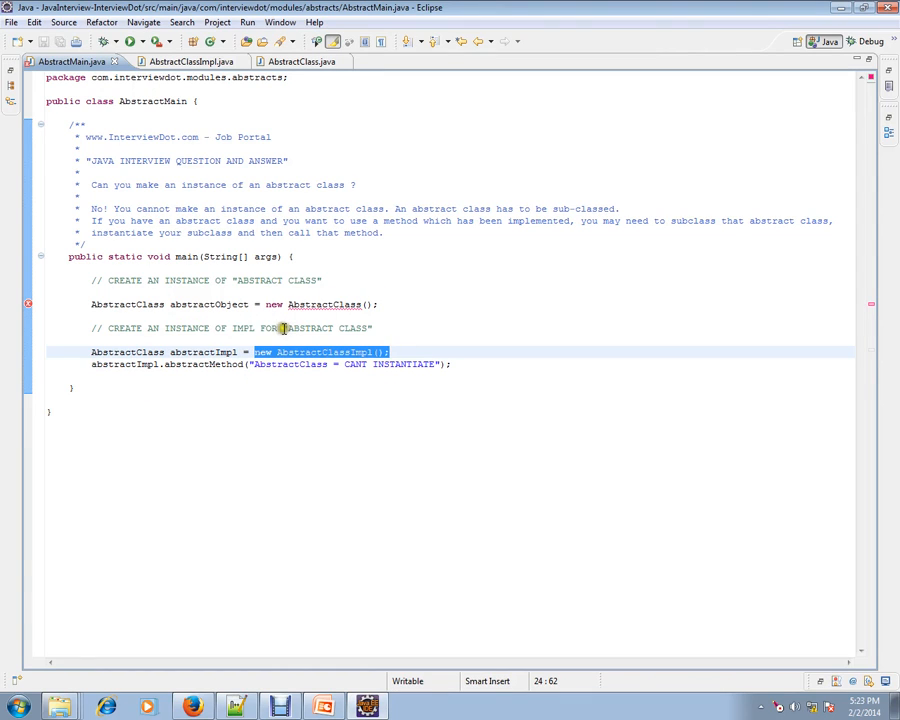